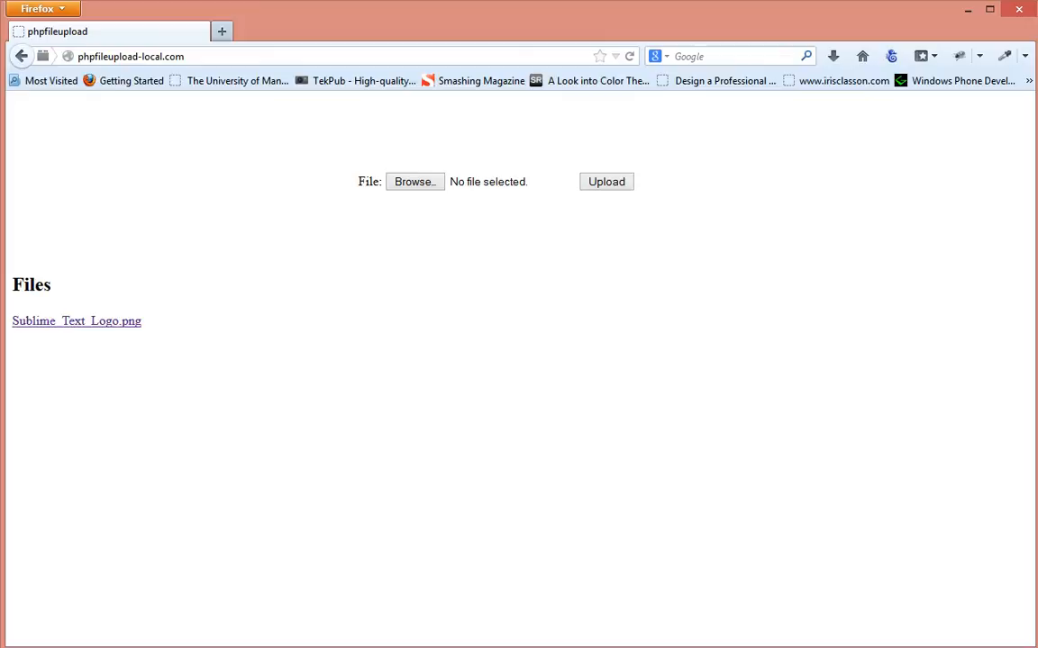
pyautogui.moveTo(398, 319)
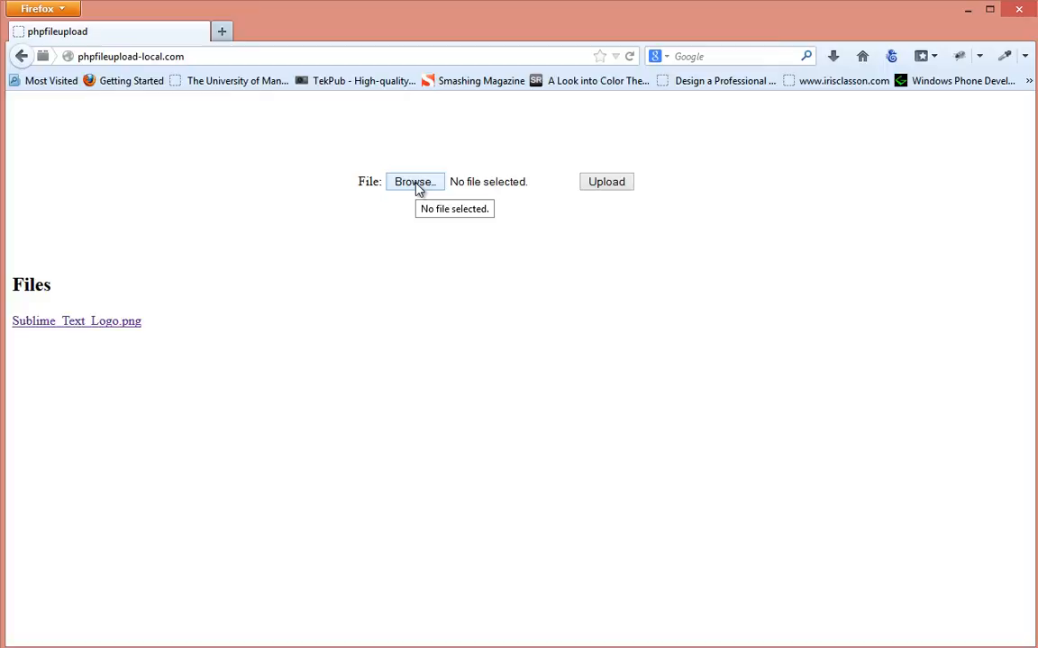
# Select rsz_me_me.jpg from tutorial_images as the file to upload.
pyautogui.click(415, 182)
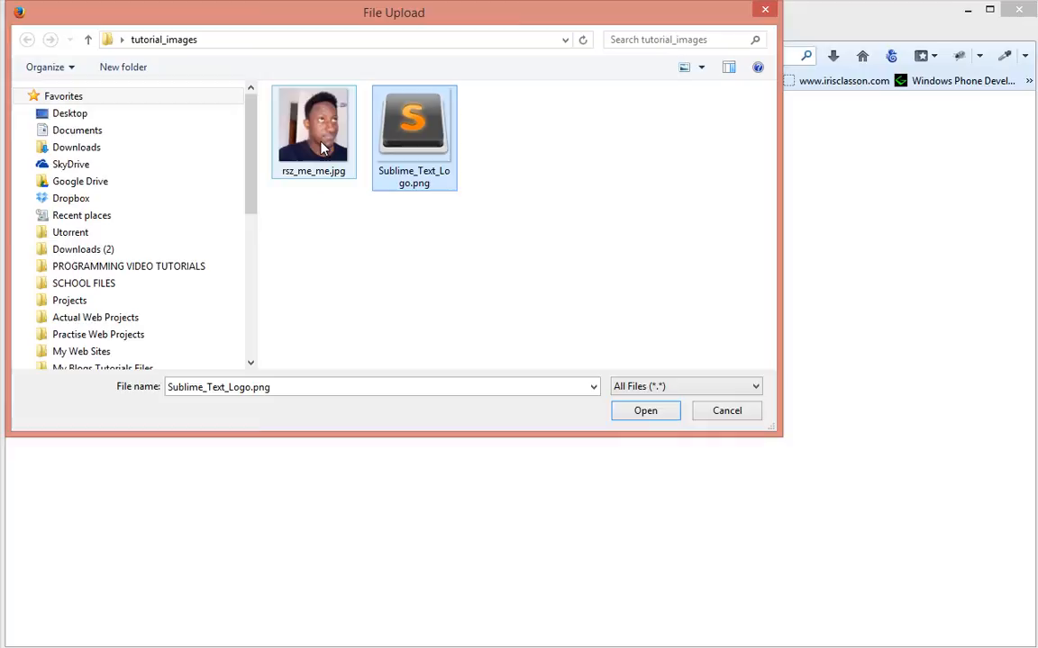
pyautogui.click(313, 130)
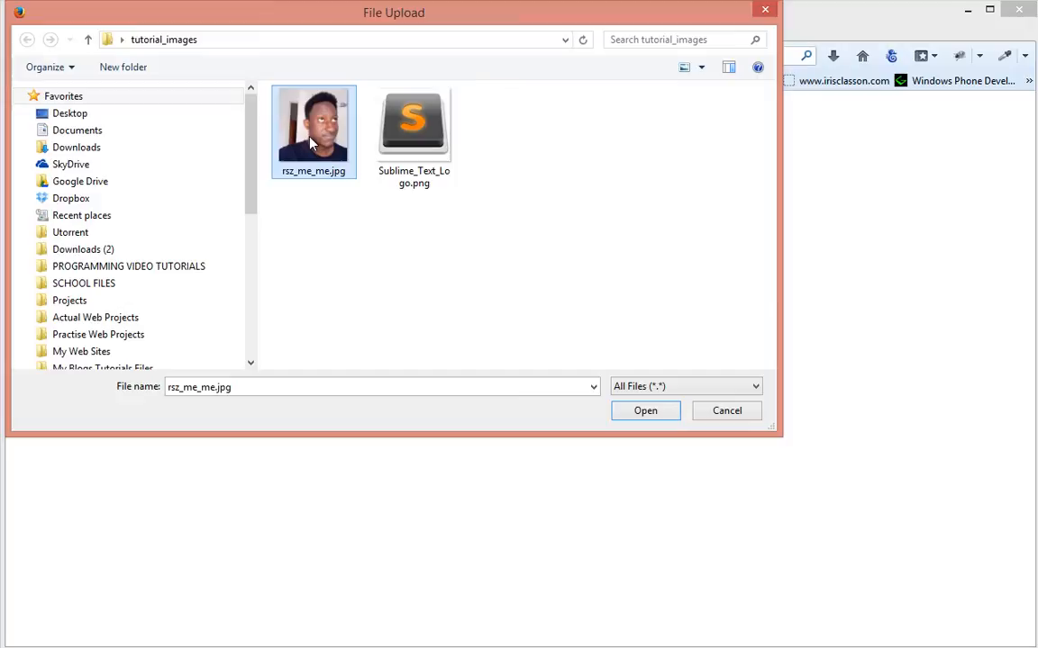
pyautogui.click(645, 410)
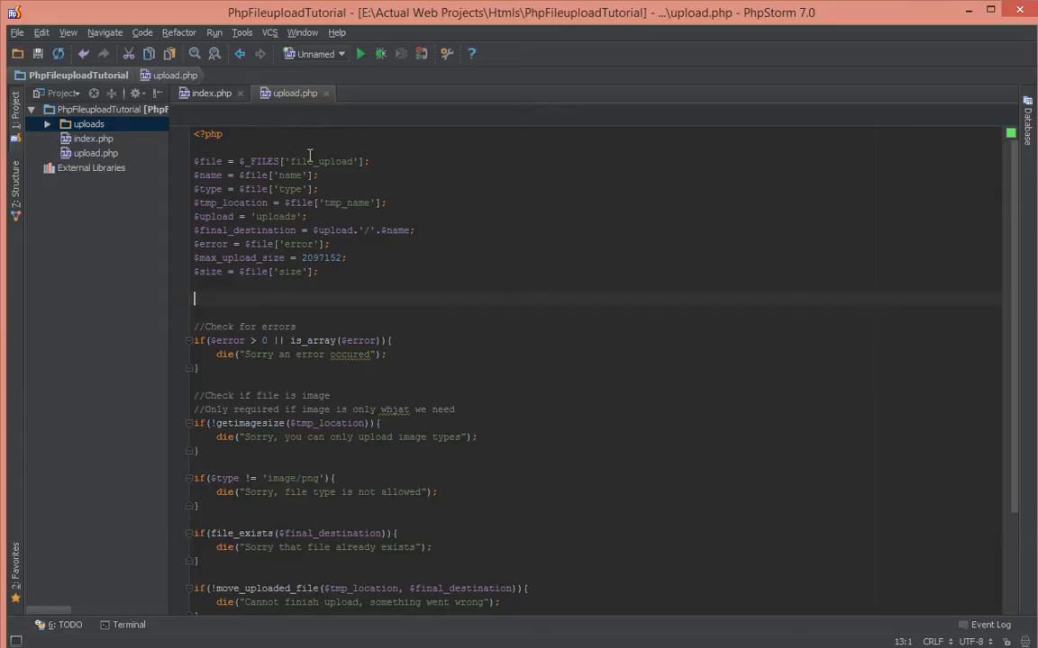
# Add $allowedImageTypes = array('image/png', 'image/jpeg', 'image/gif'); to upload.php.
pyautogui.write('$allowedImage')
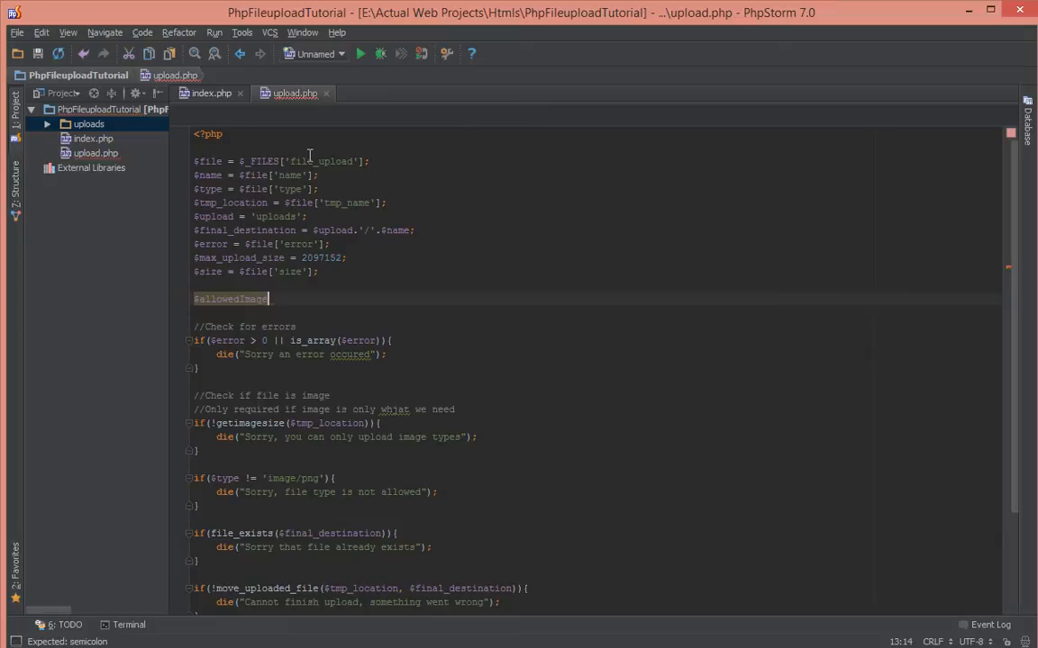
pyautogui.write('Types = array();')
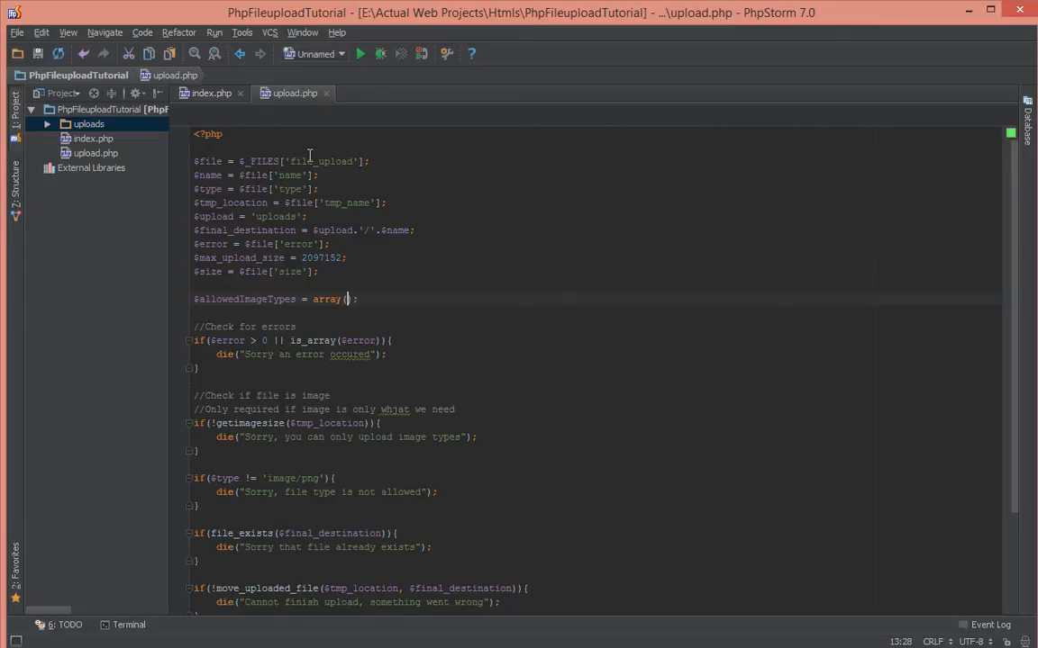
pyautogui.write("'image/png'")
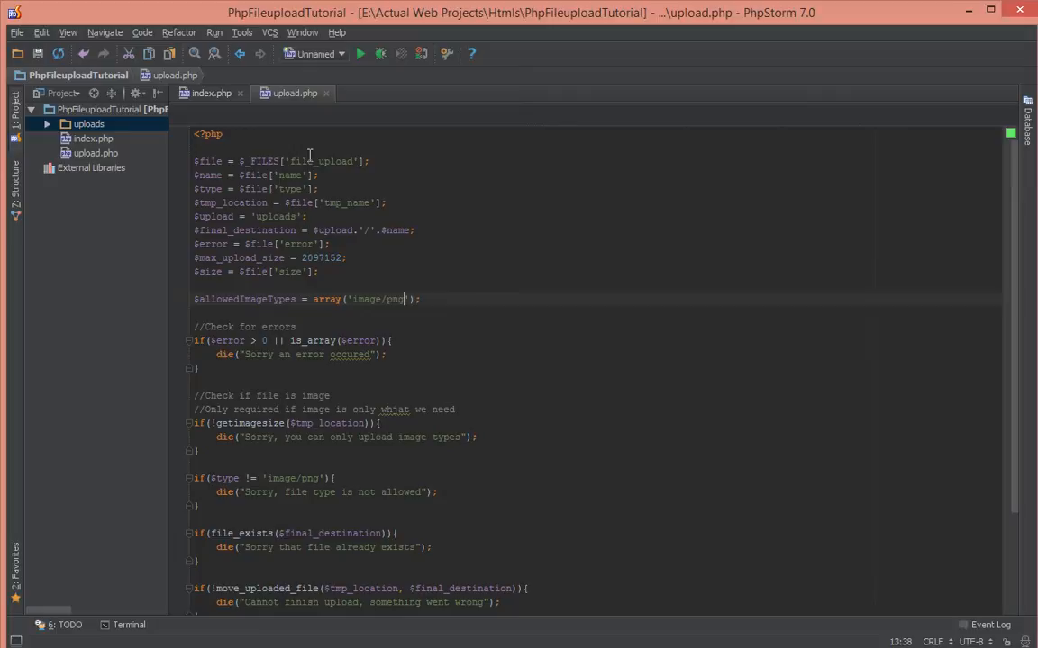
pyautogui.write(", 'image/jpeg")
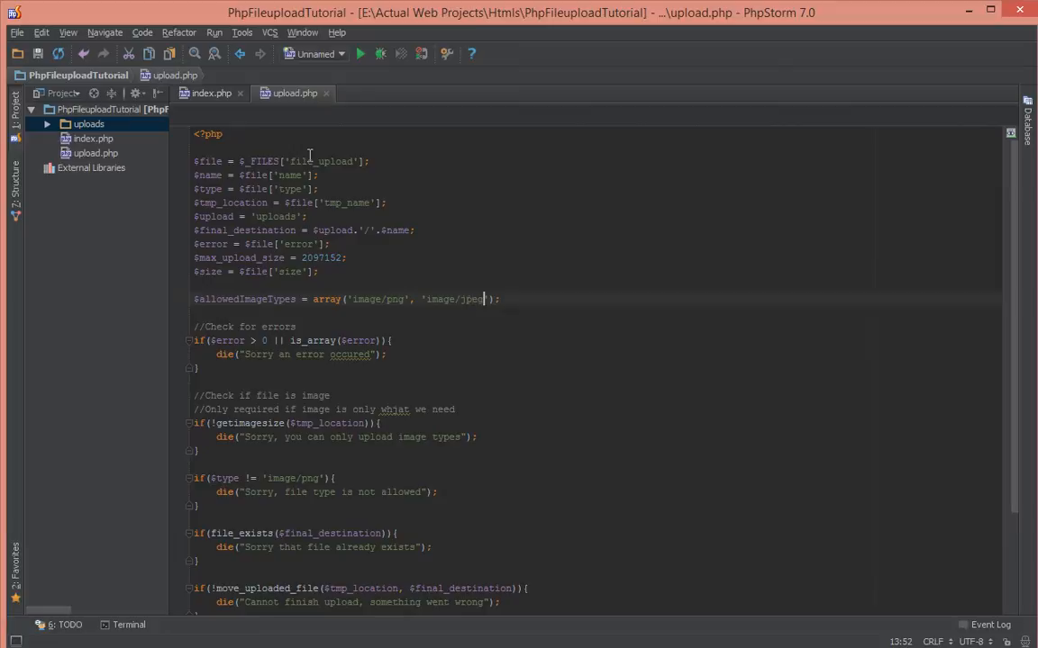
pyautogui.write(", 'image/gi'")
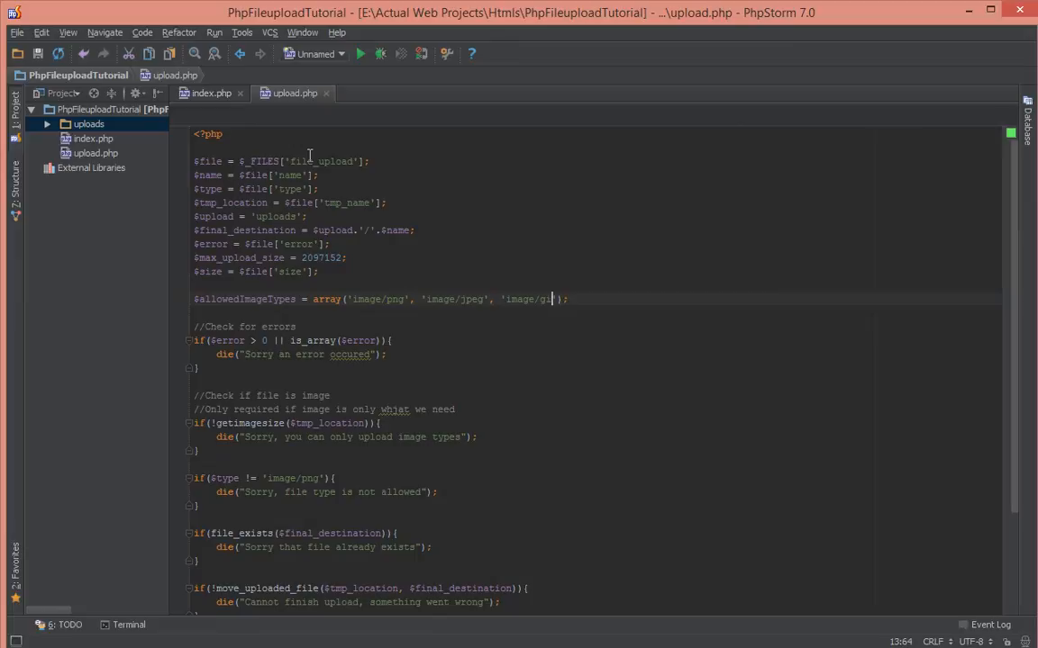
pyautogui.write('f')
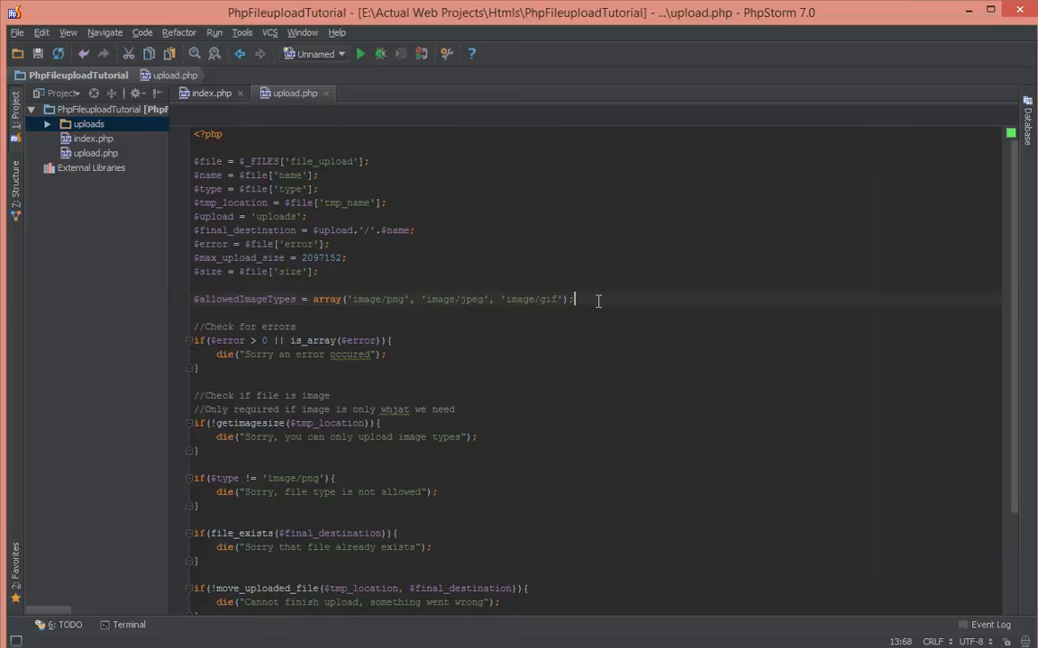
# Start typing the function declaration below the array.
pyautogui.write('function in')
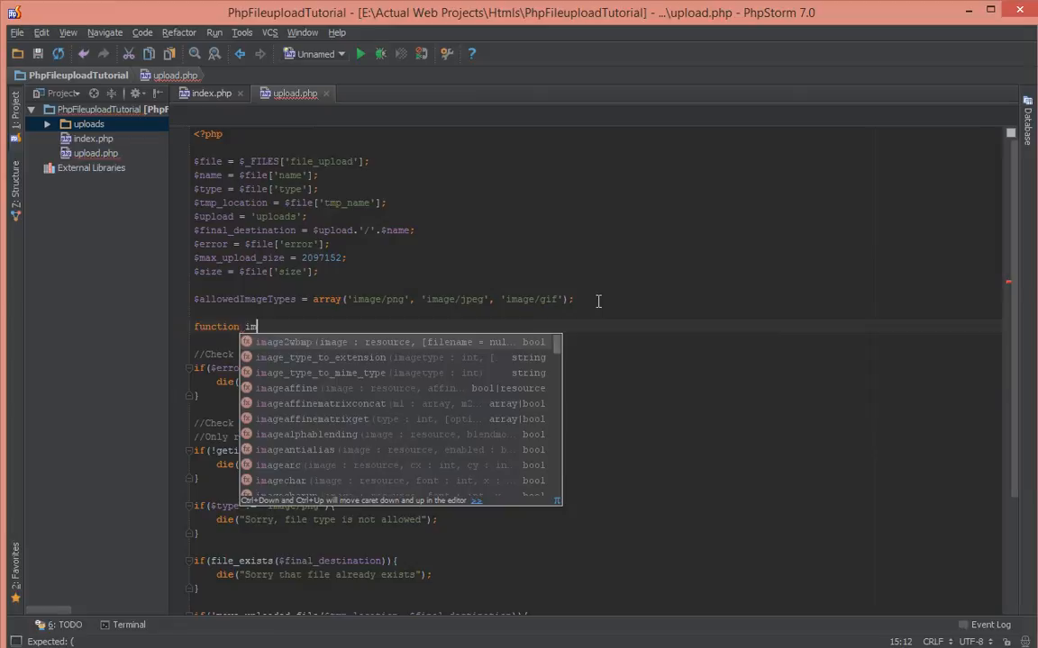
# Declare function imageTypeAllowed($imageType) and open an if condition.
pyautogui.write('imageTypeAllowed($')
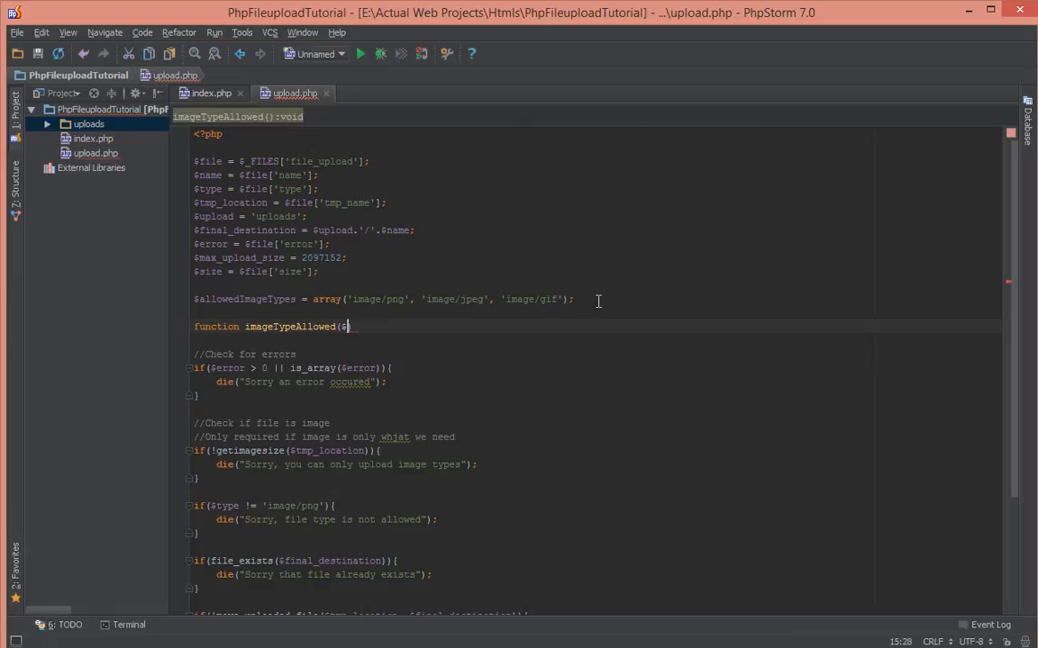
pyautogui.write('imageType){')
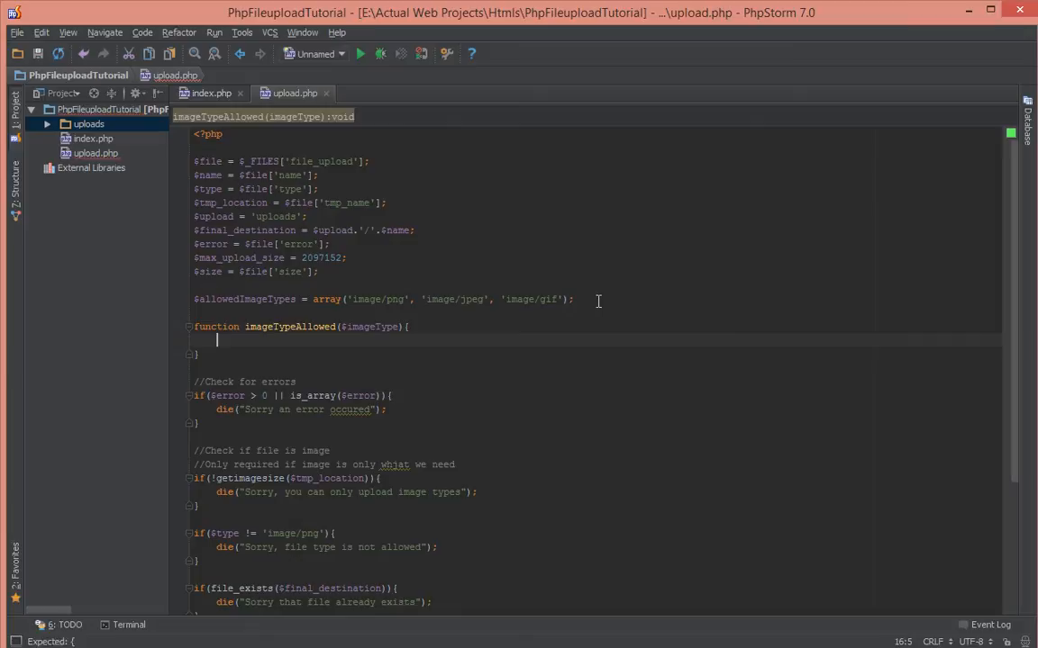
pyautogui.write('if(')
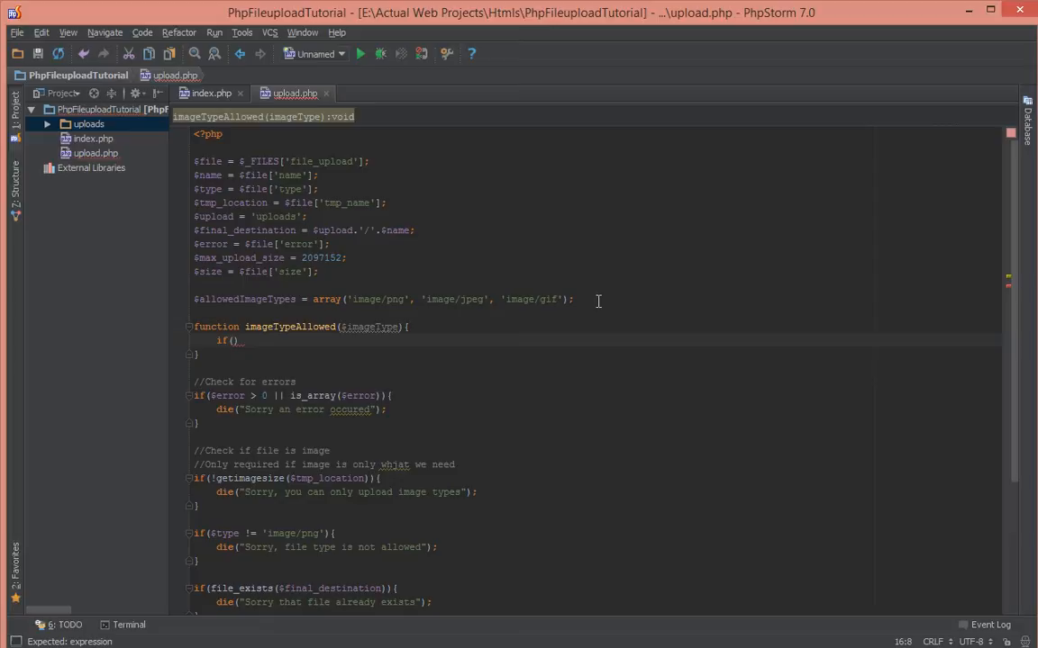
pyautogui.moveTo(506, 324)
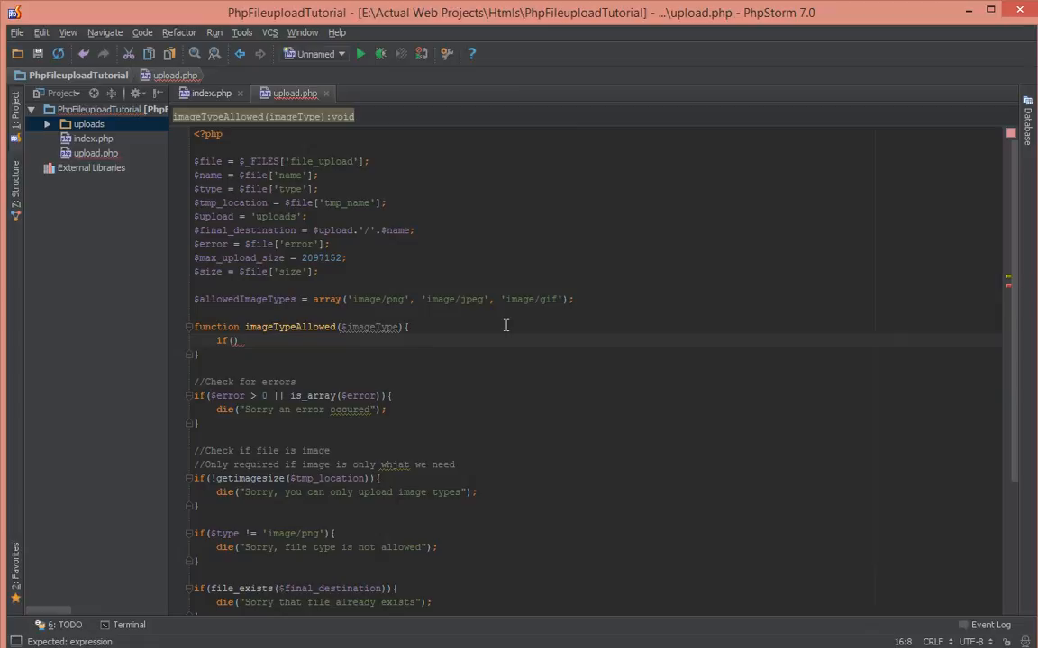
# Return true when in_array($imageType, $allowedImageTypes) holds.
pyautogui.write('in_array(')
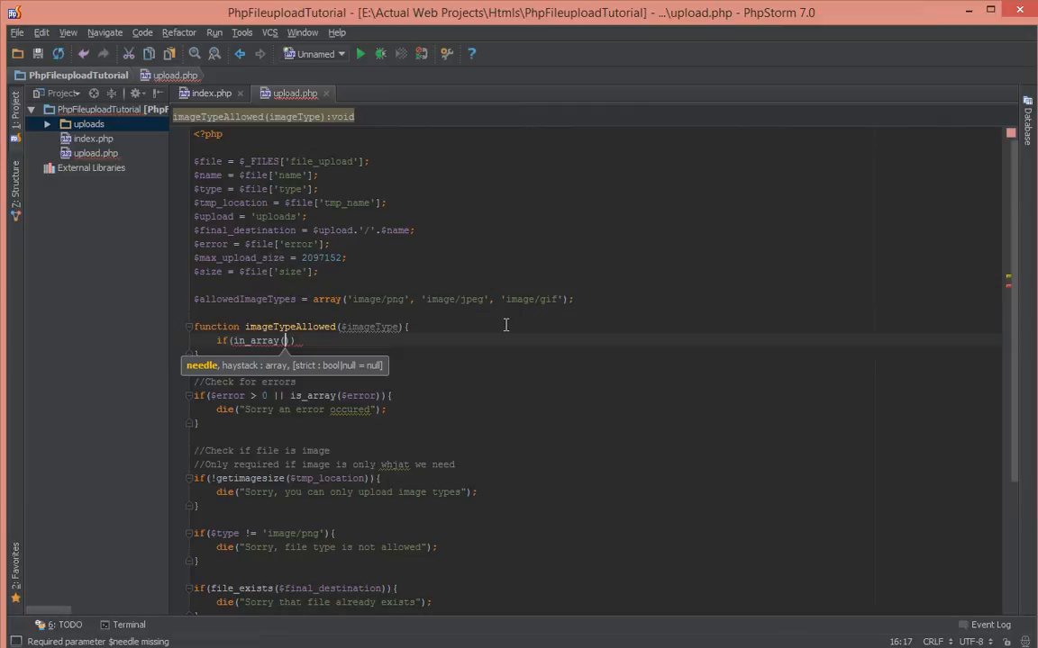
pyautogui.write('$imageType,')
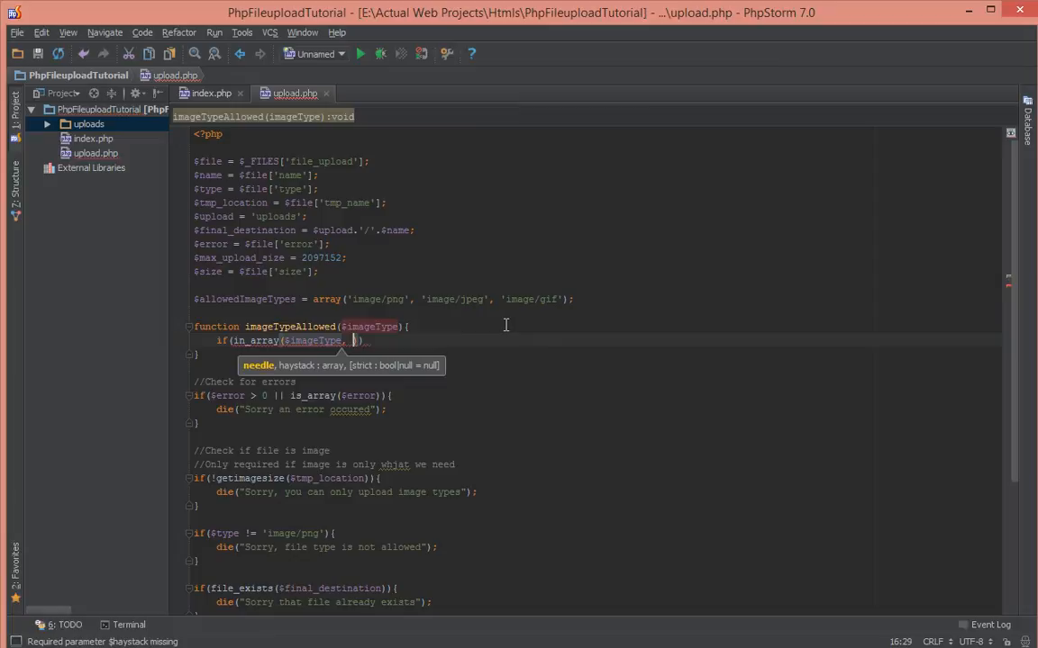
pyautogui.write('$allowedImageTypes')
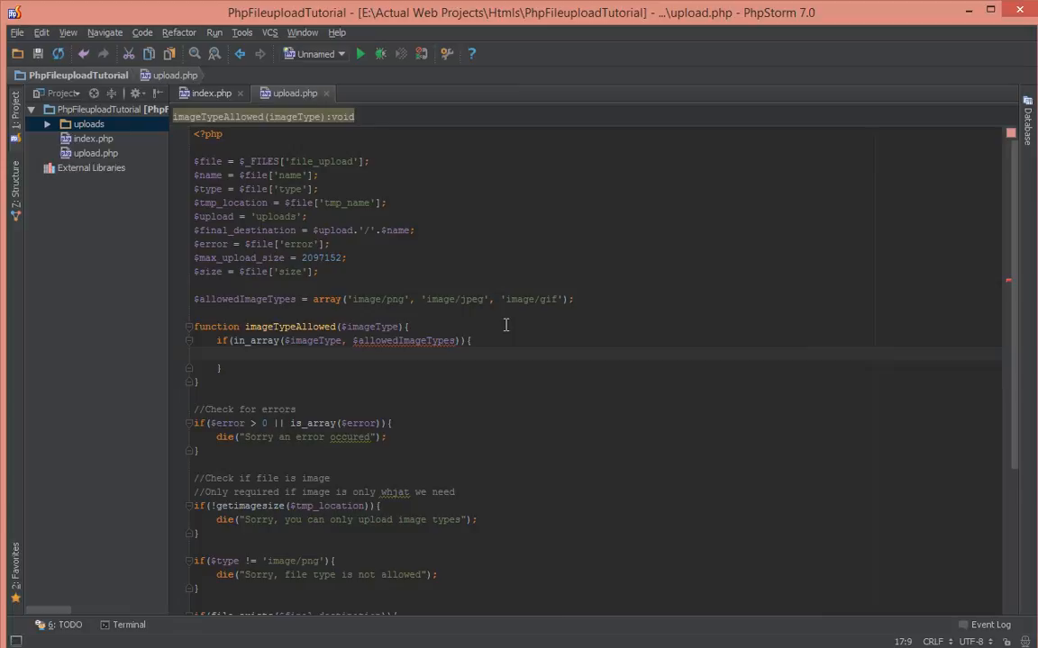
pyautogui.write('return true;')
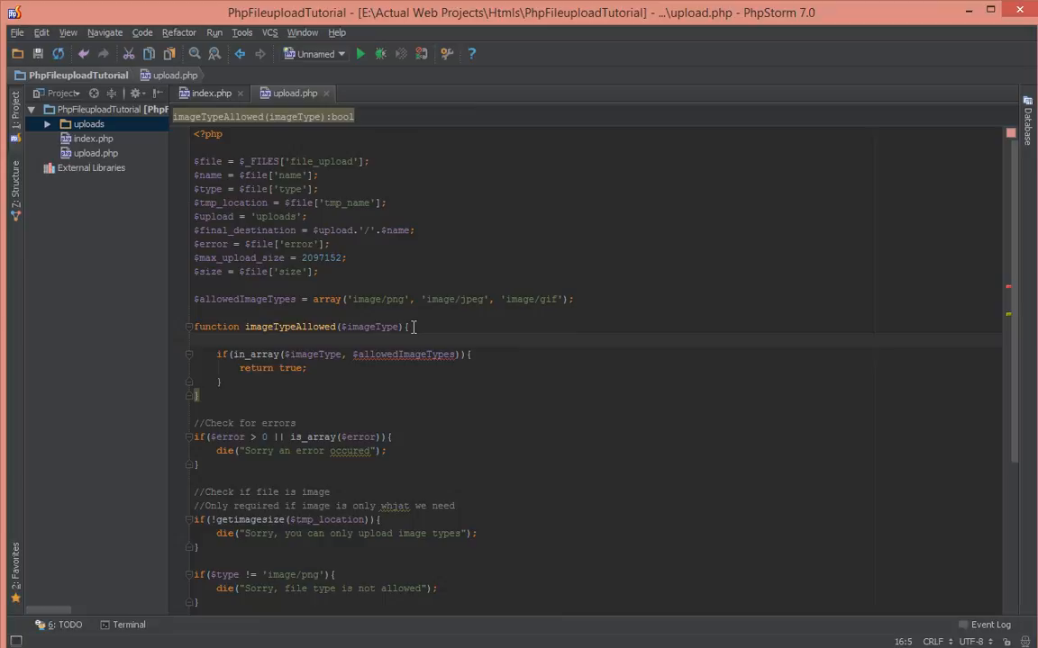
# Declare global $allowedImageTypes, correct its spelling, and add an else branch returning false.
pyautogui.write('global $allowedImageTypes;')
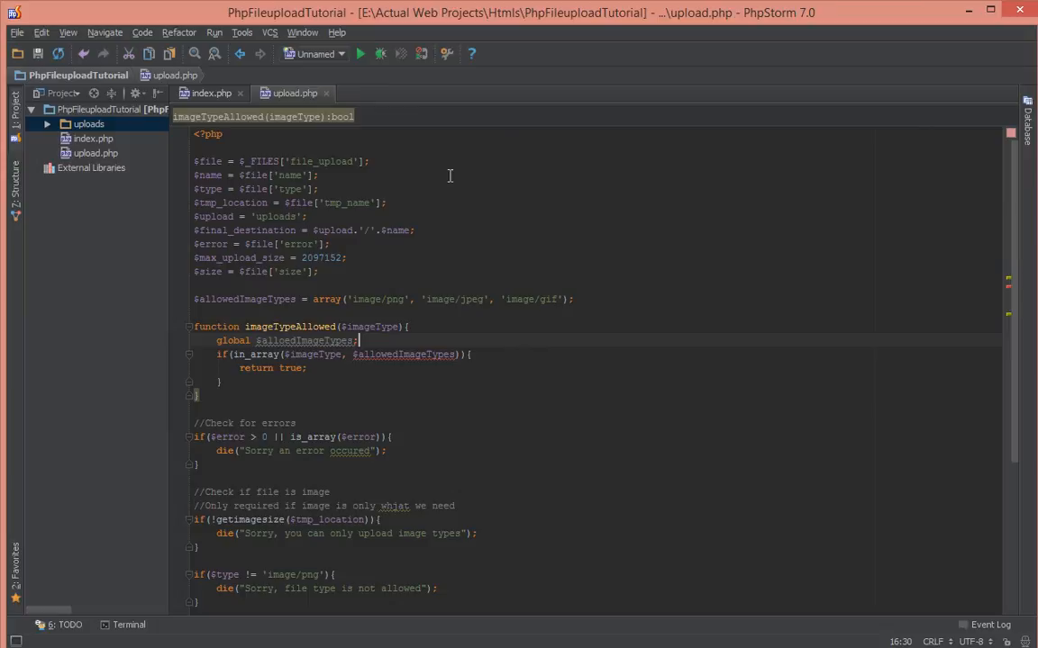
pyautogui.doubleClick(306, 341)
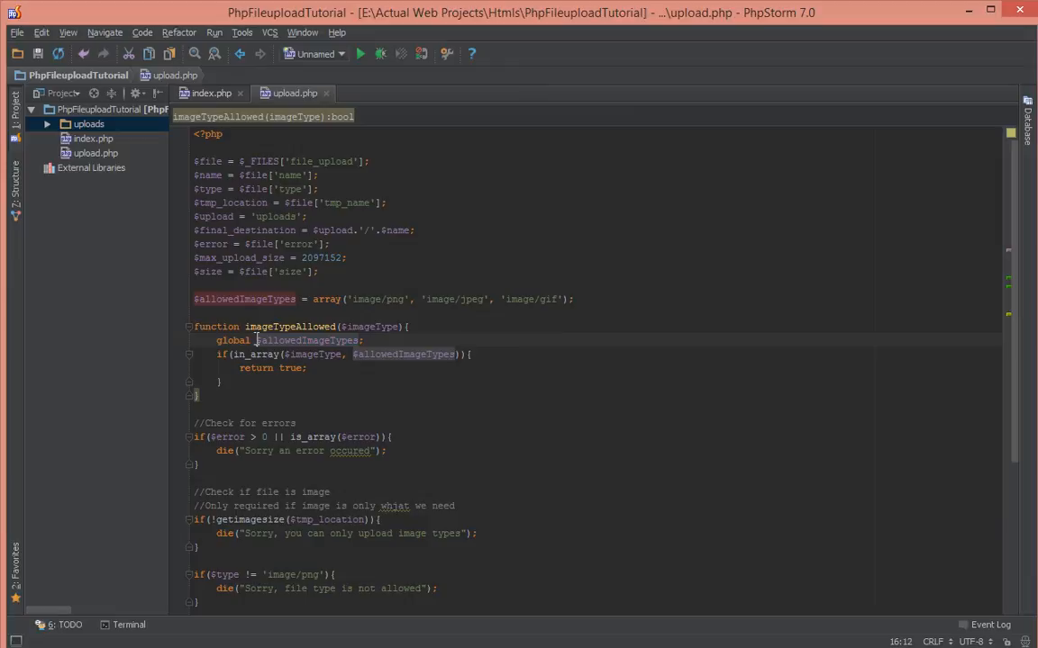
pyautogui.doubleClick(306, 341)
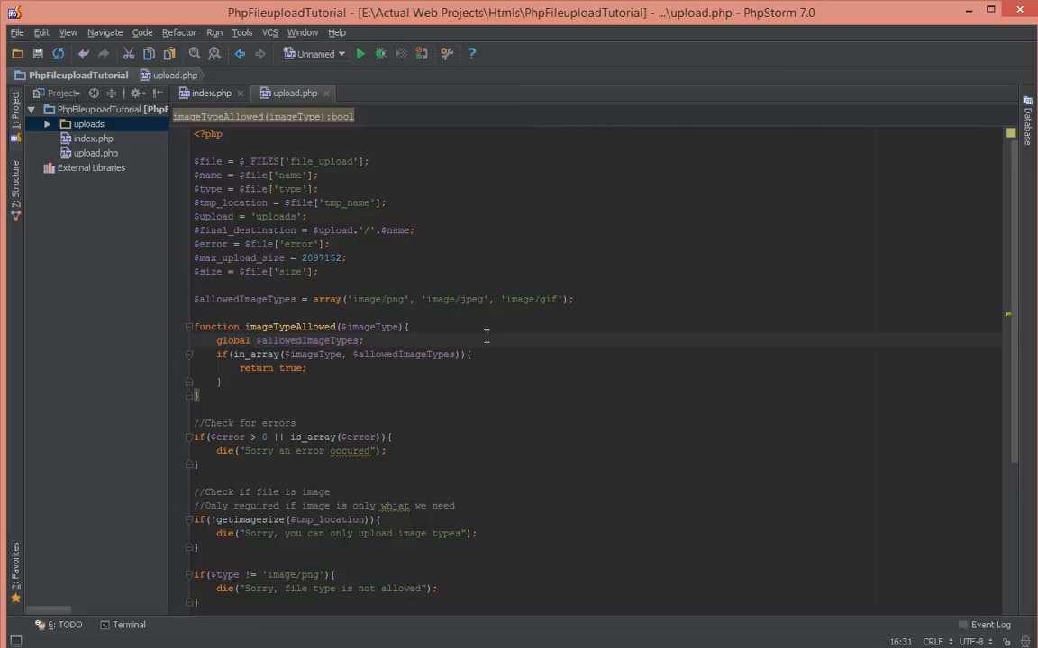
pyautogui.write('else{')
pyautogui.write('return false;')
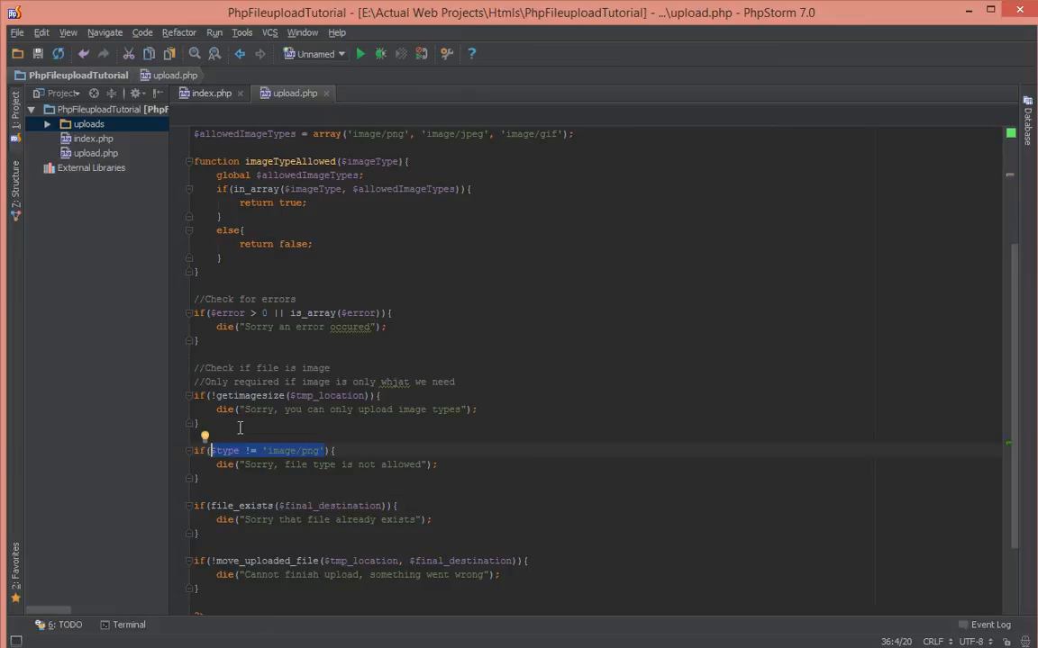
# Replace the PNG-only condition with !imageTypeAllowed($type).
pyautogui.write('!imageTypeAllowed($type)){')
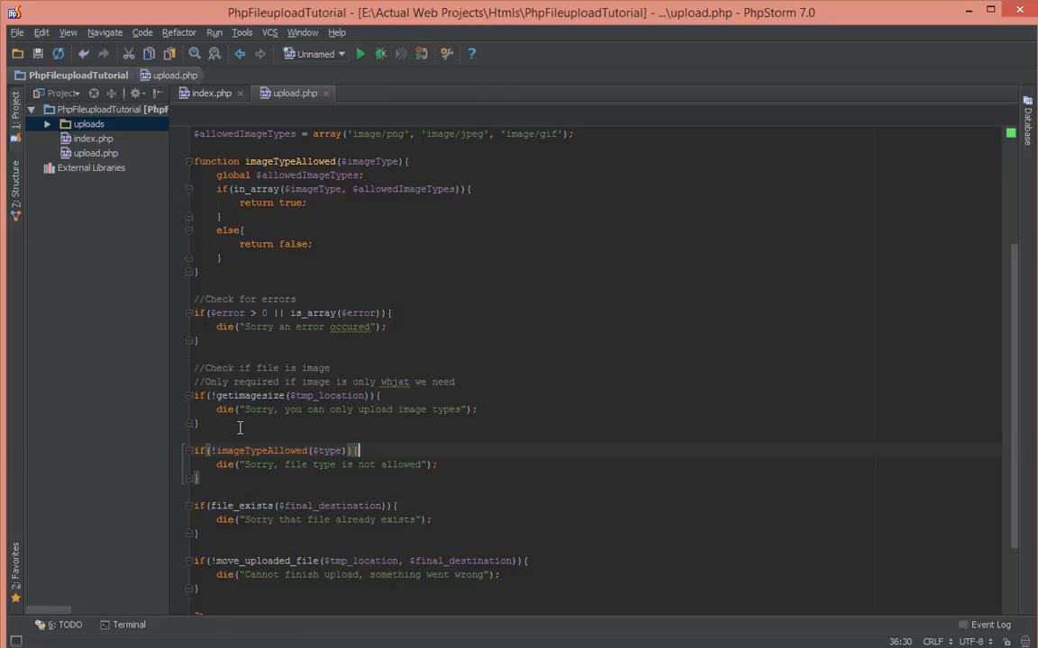
pyautogui.scroll(-3)
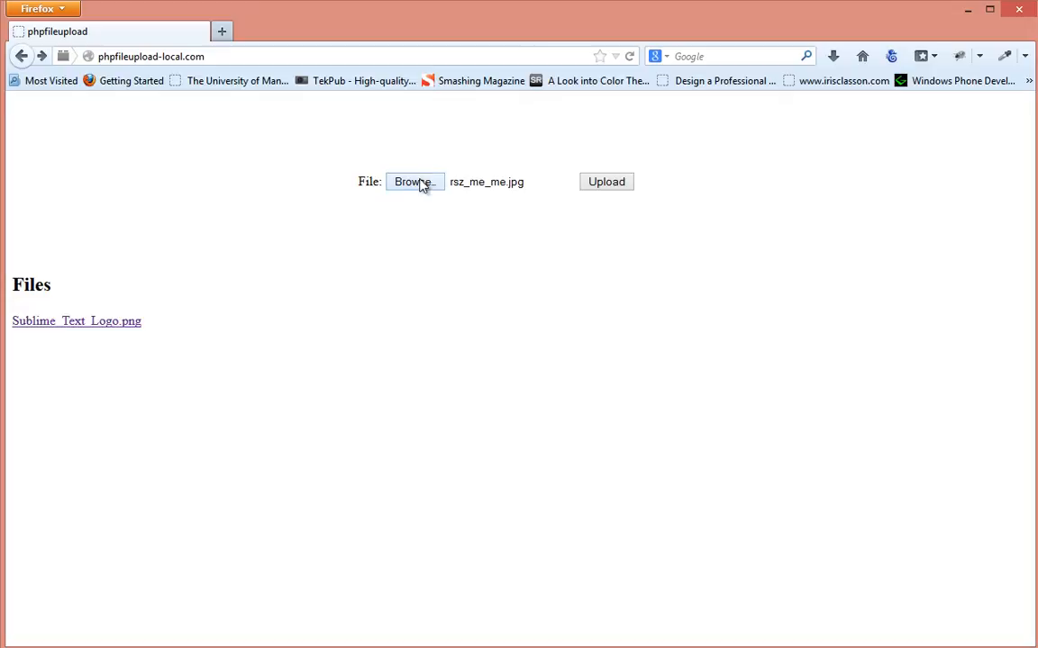
# Upload rsz_me_me.jpg through the form.
pyautogui.click(606, 181)
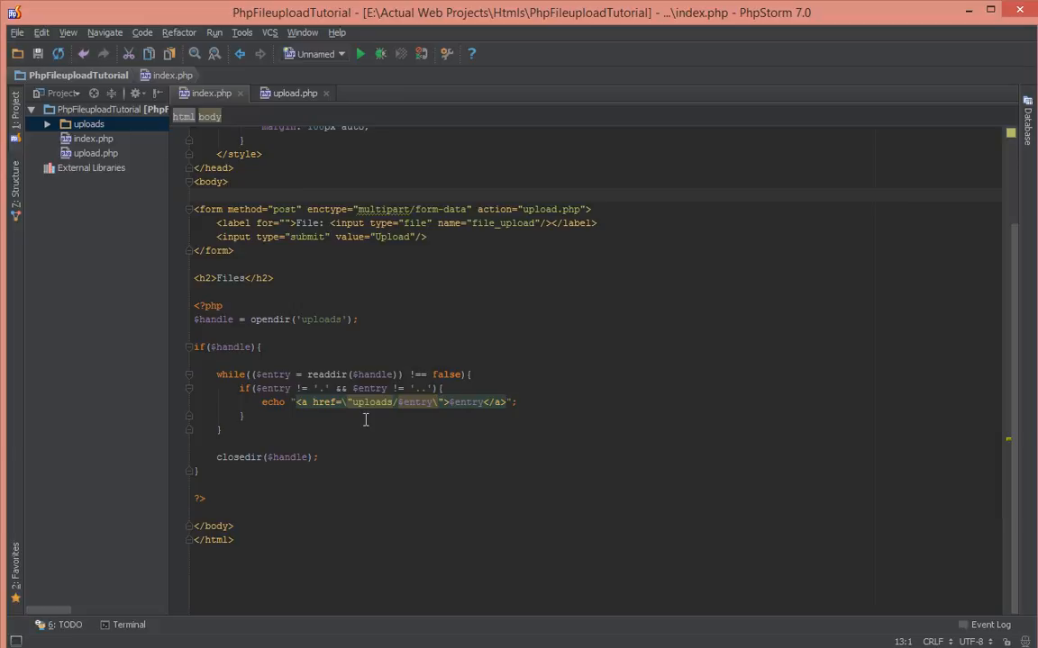
# Append <br> after the closing </a> in index.php's echo loop.
pyautogui.write('<br>')
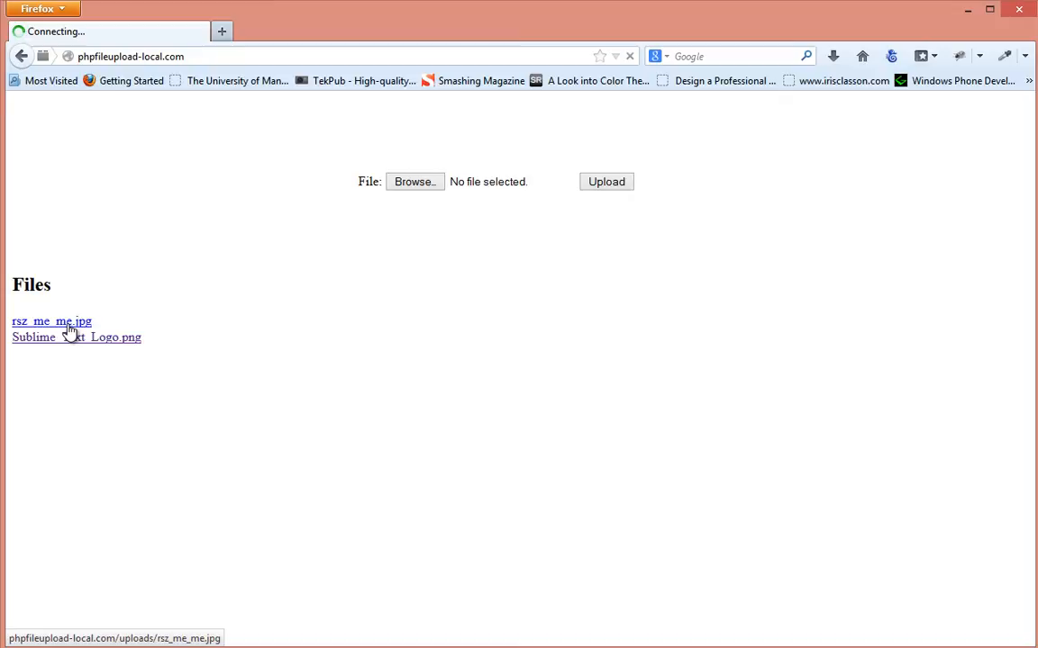
# Open rsz_me_me.jpg from the Files list and return to the upload page.
pyautogui.click(51, 322)
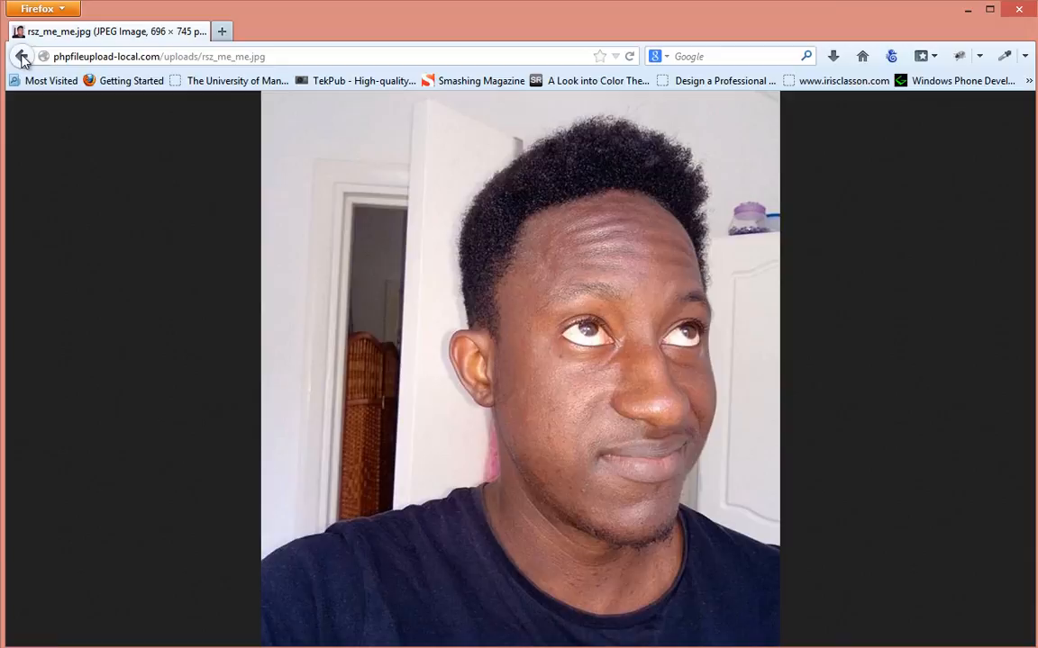
pyautogui.click(16, 58)
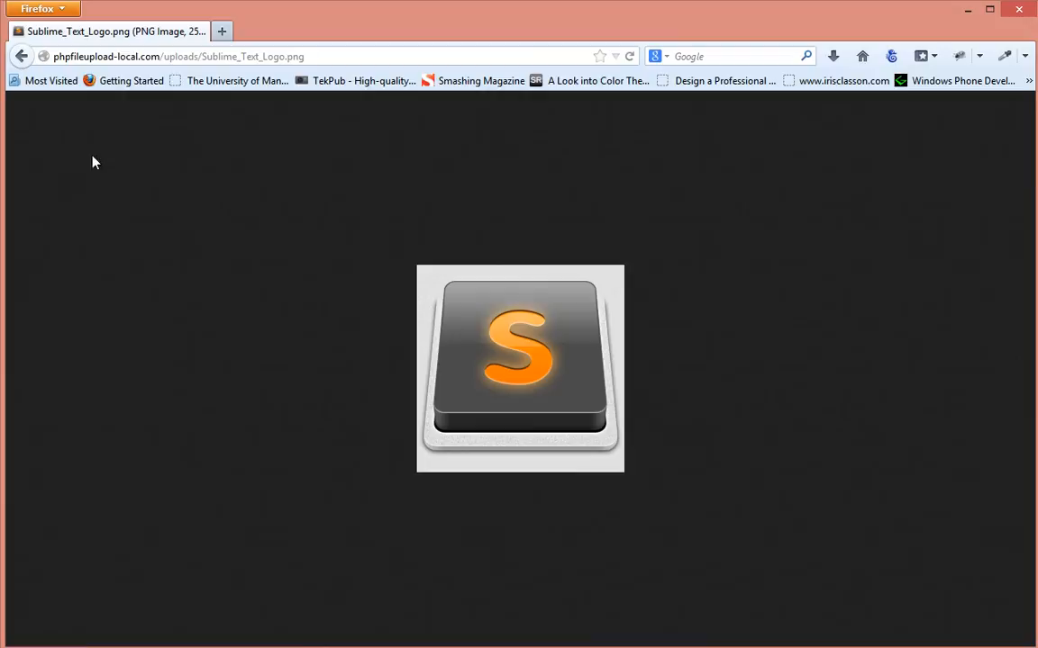
pyautogui.click(22, 56)
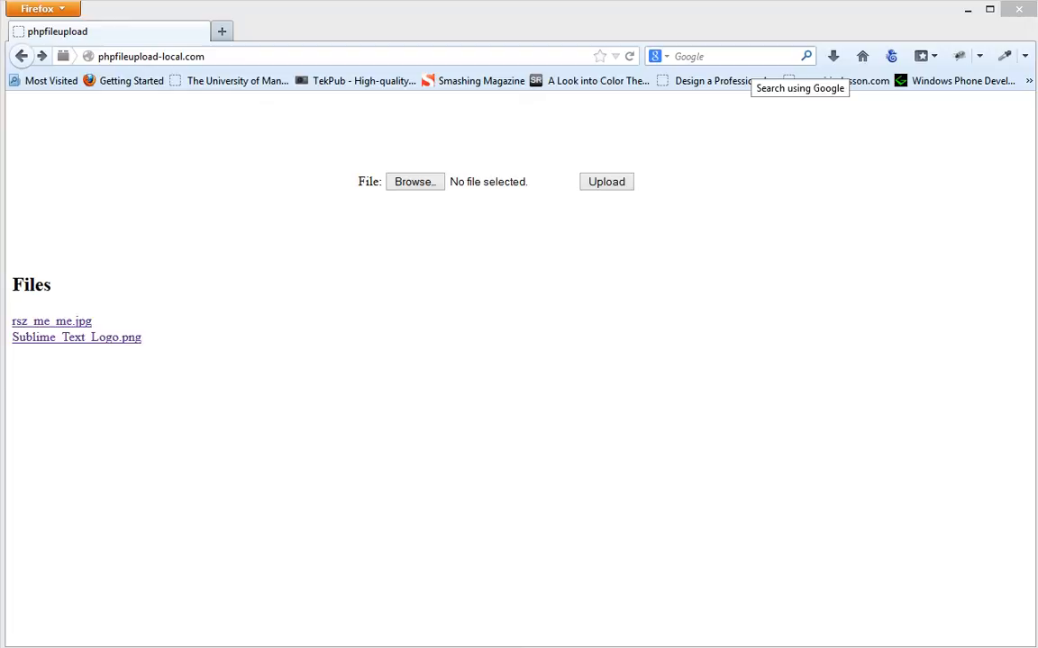